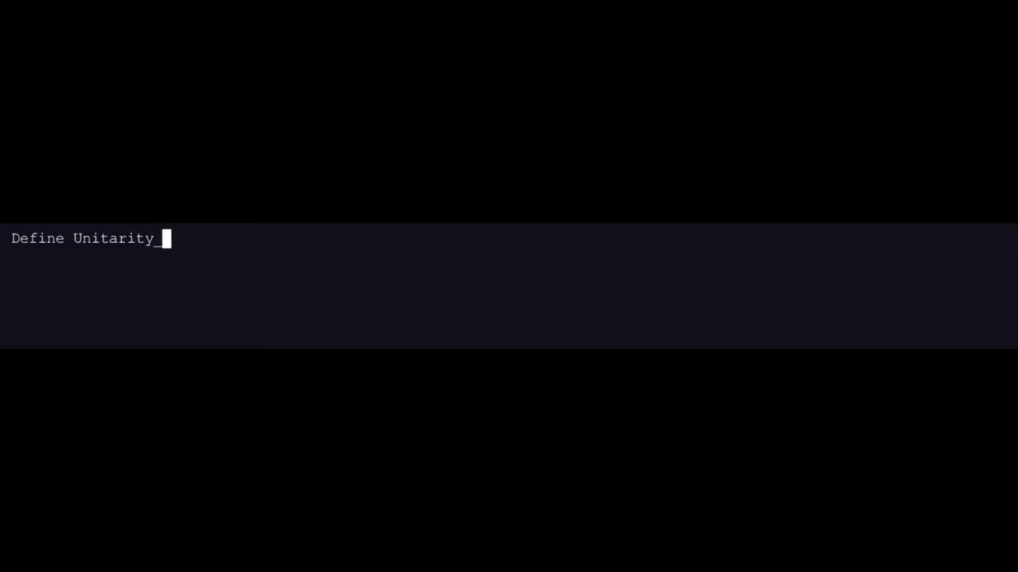
{"action": "key", "text": "Return"}
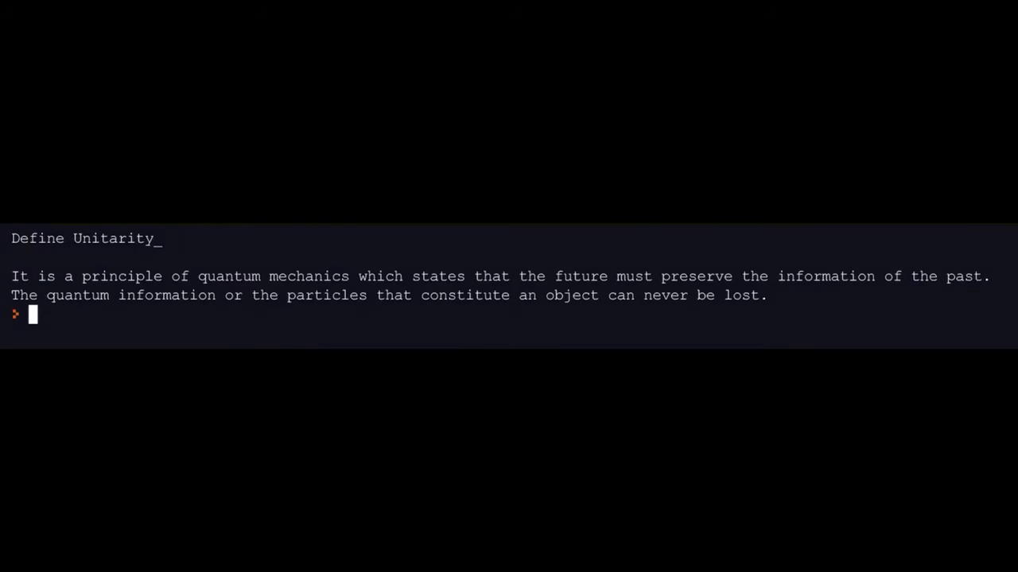